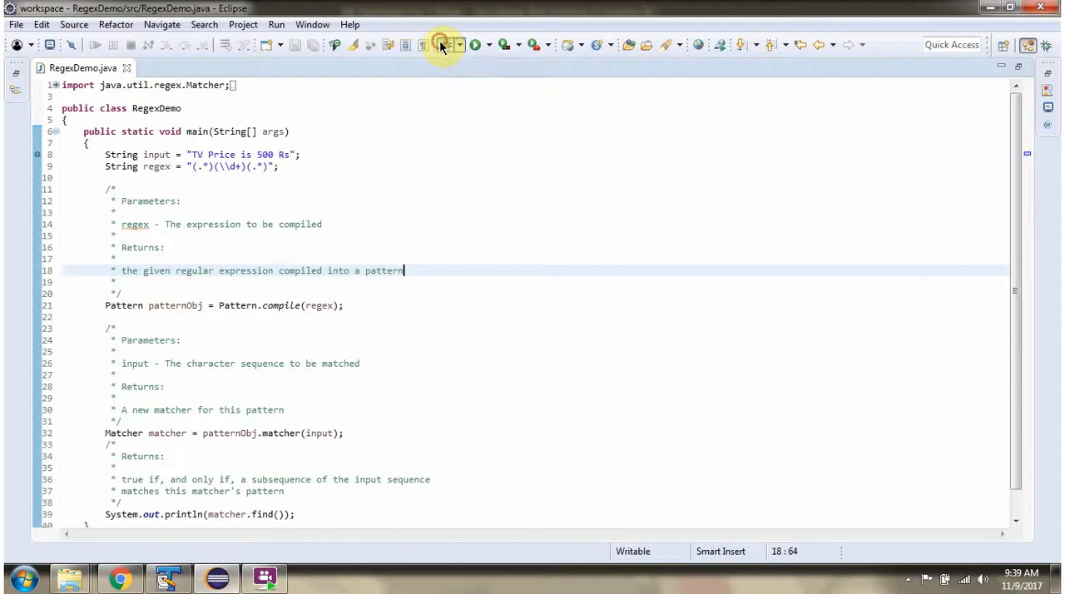
Launch RegexDemo as a Java application in debug mode, pausing at the regex line.
left_click(439, 45)
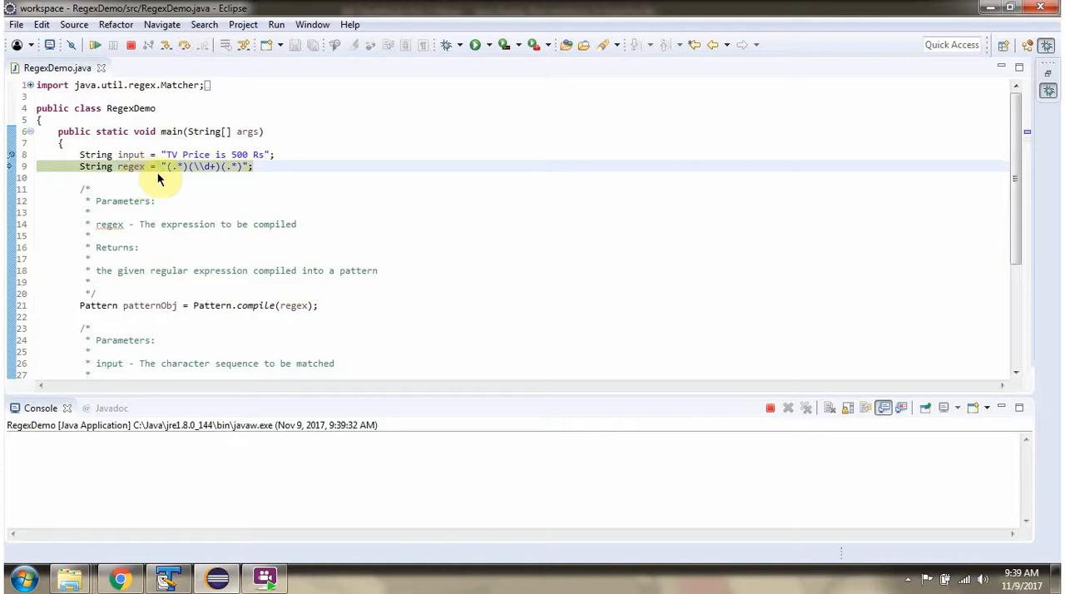
mouse_move(170, 177)
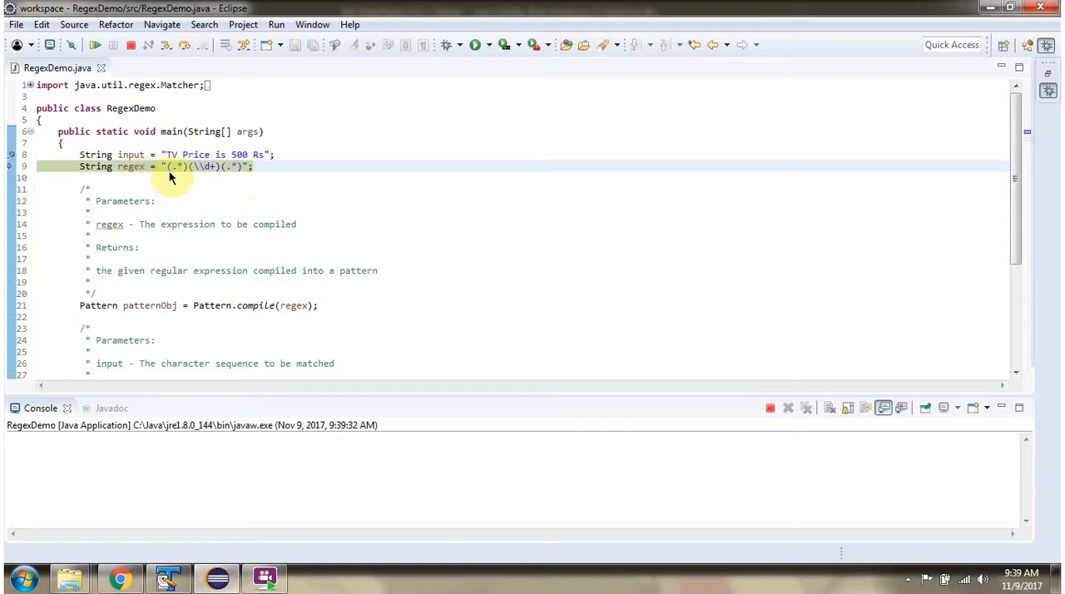
mouse_move(183, 175)
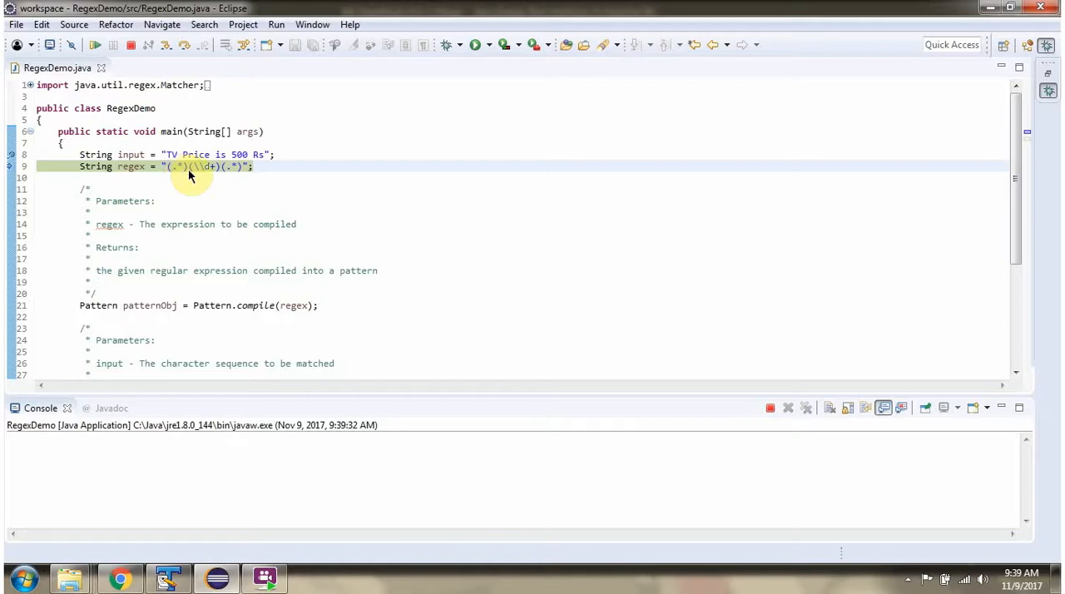
mouse_move(211, 177)
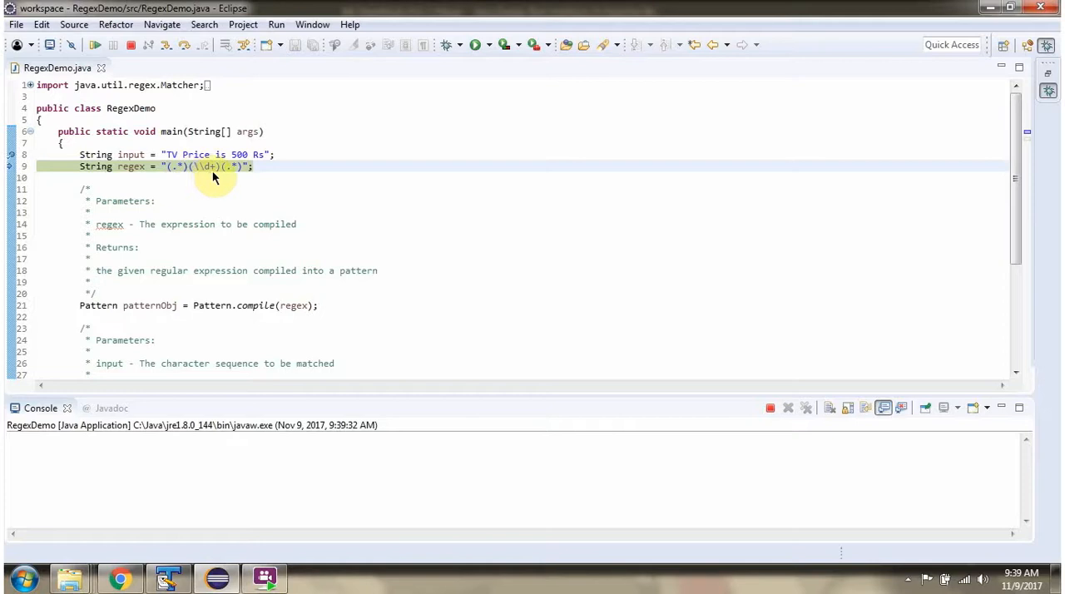
mouse_move(235, 179)
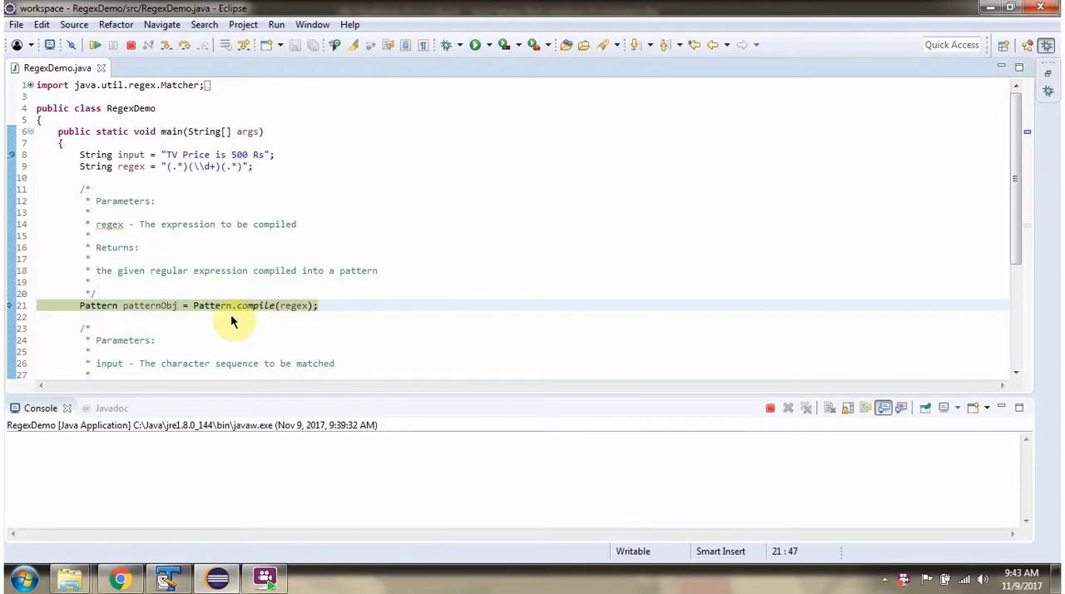
mouse_move(296, 305)
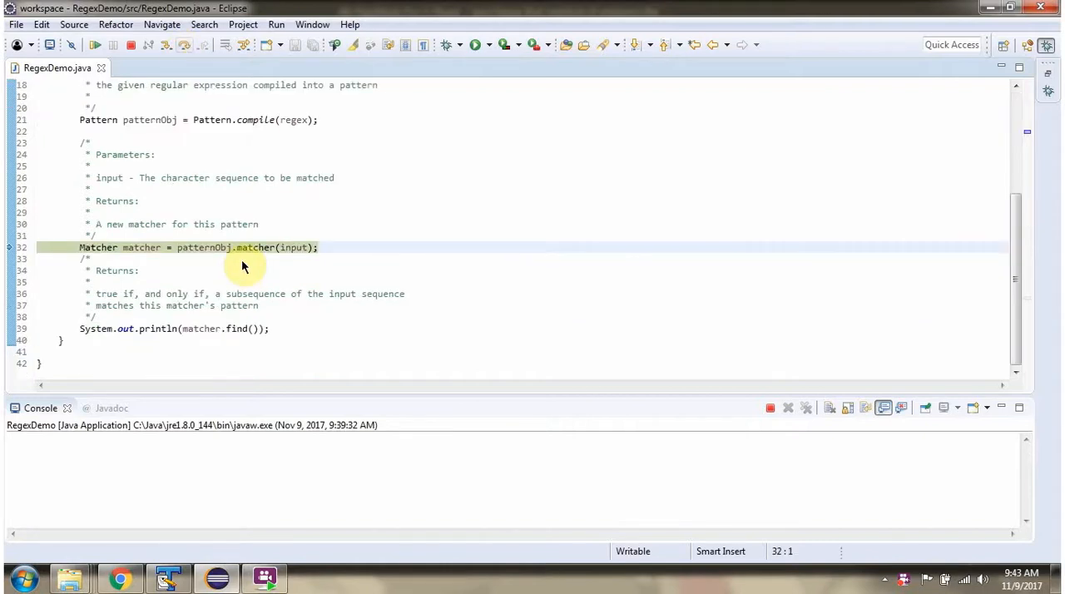
mouse_move(224, 263)
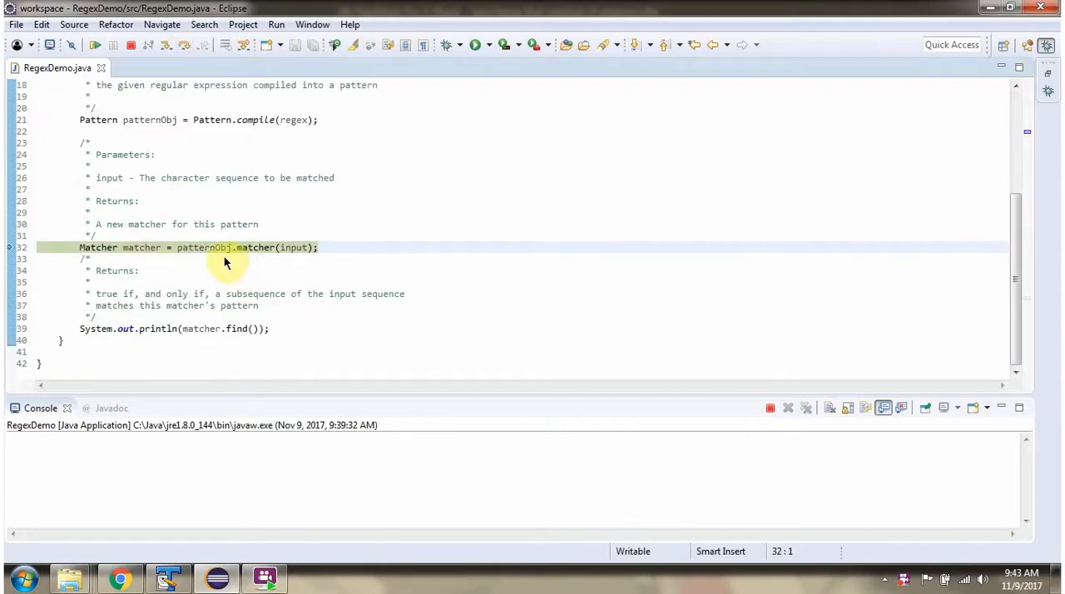
mouse_move(255, 262)
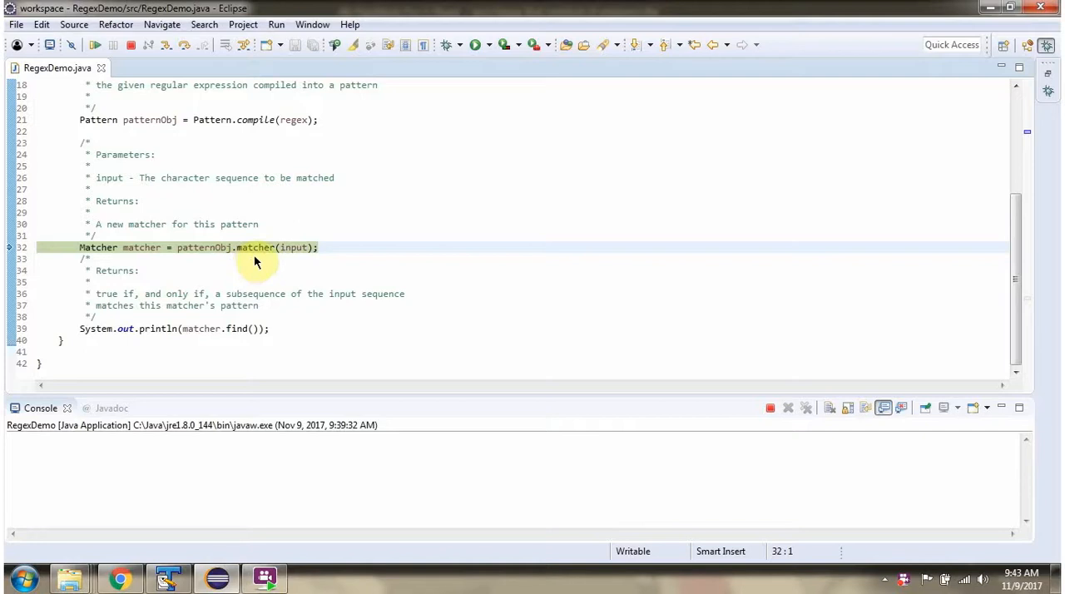
mouse_move(221, 262)
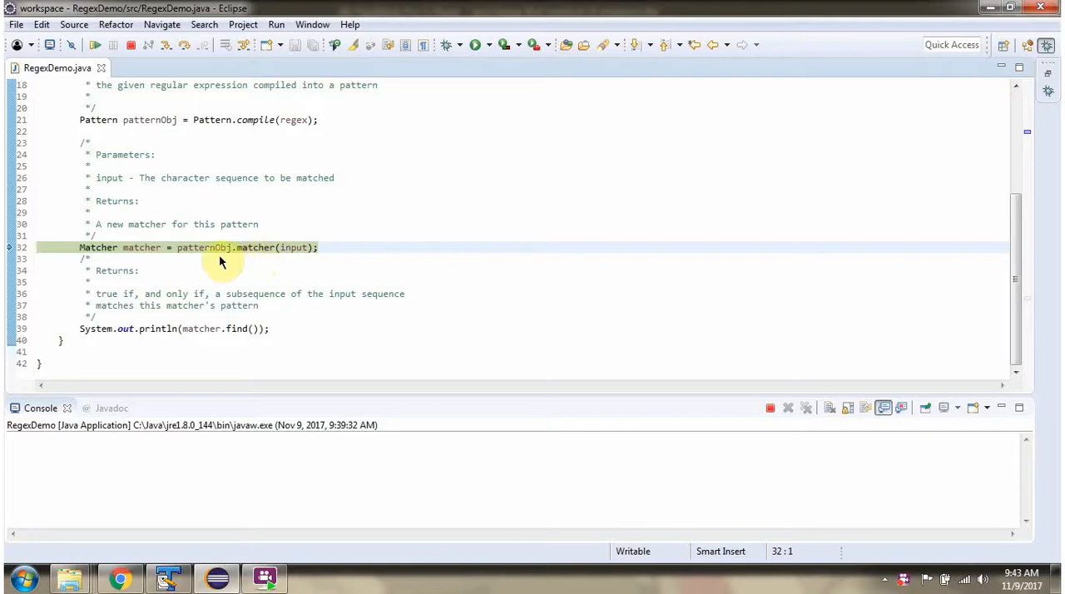
mouse_move(292, 249)
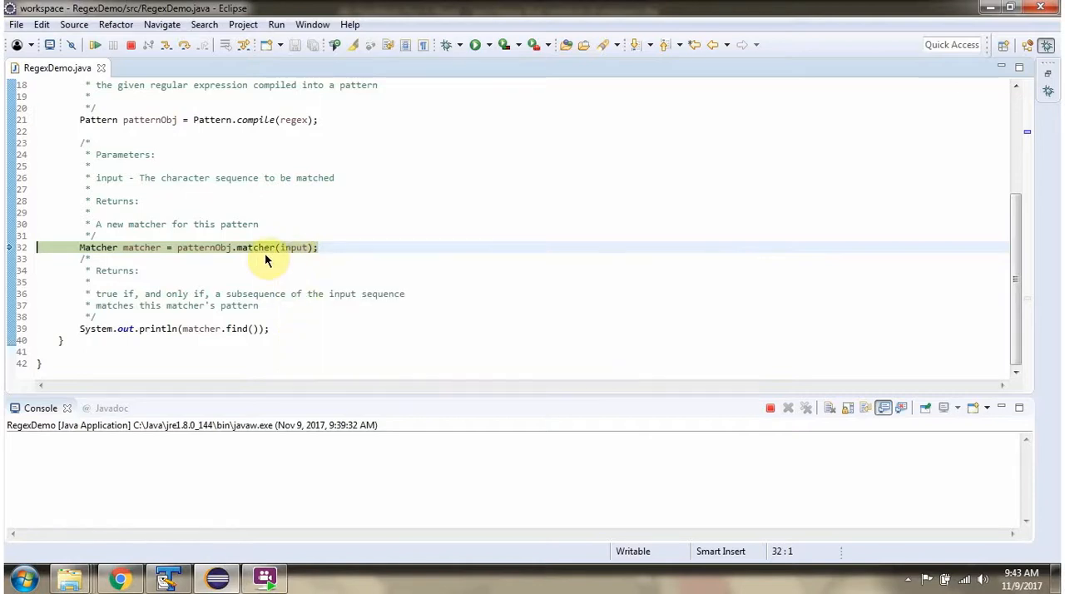
mouse_move(163, 255)
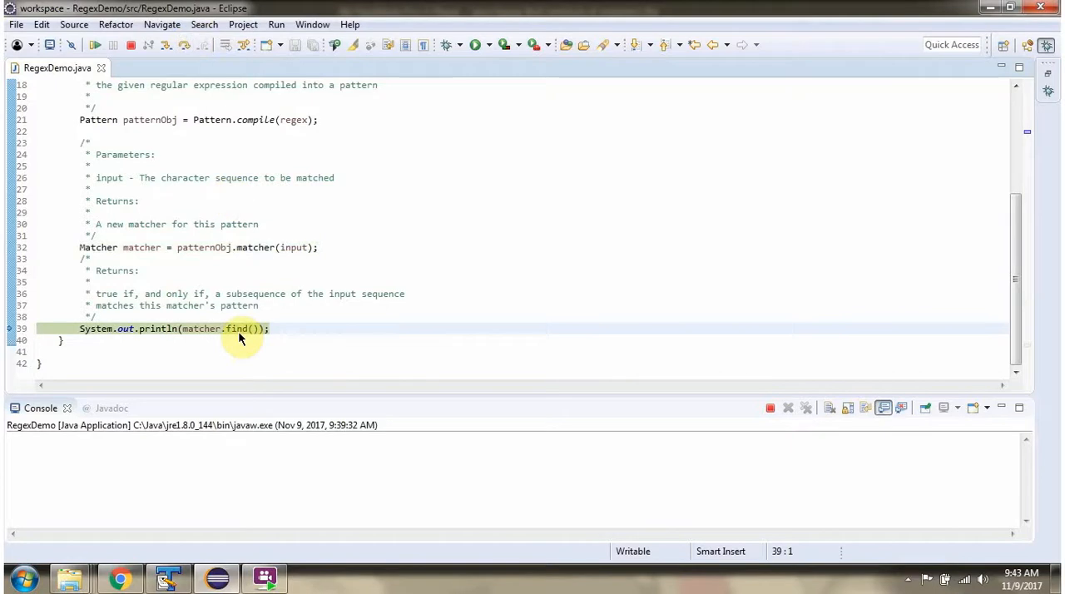
mouse_move(214, 340)
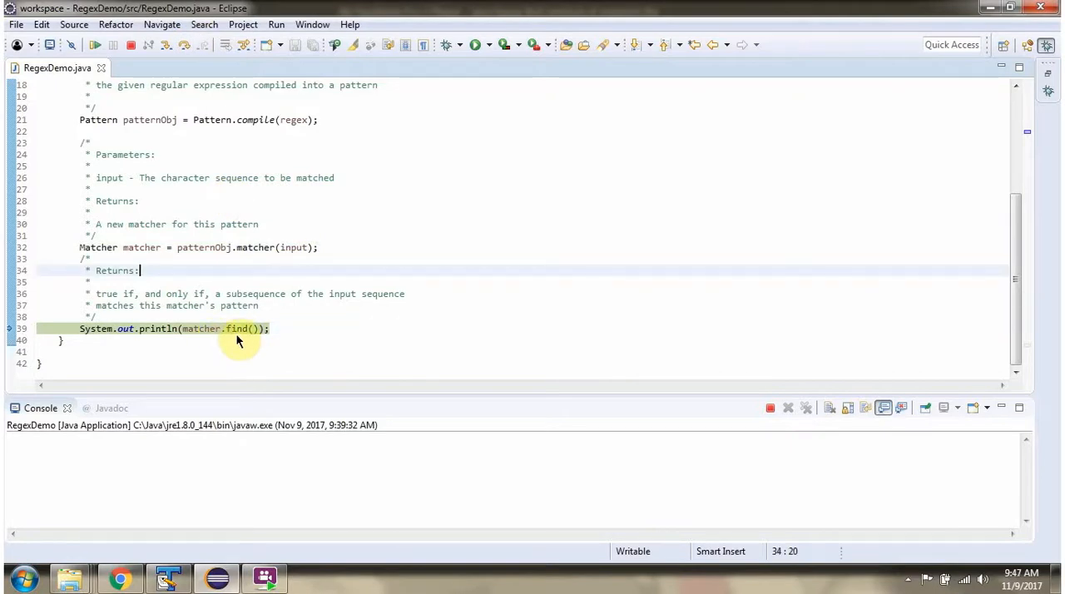
mouse_move(304, 262)
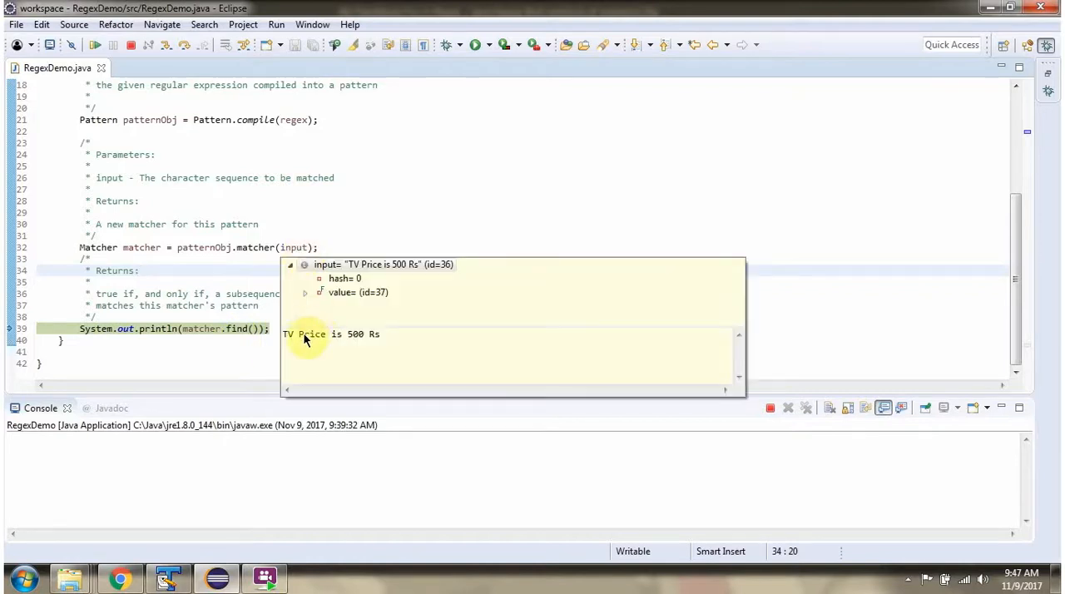
mouse_move(220, 256)
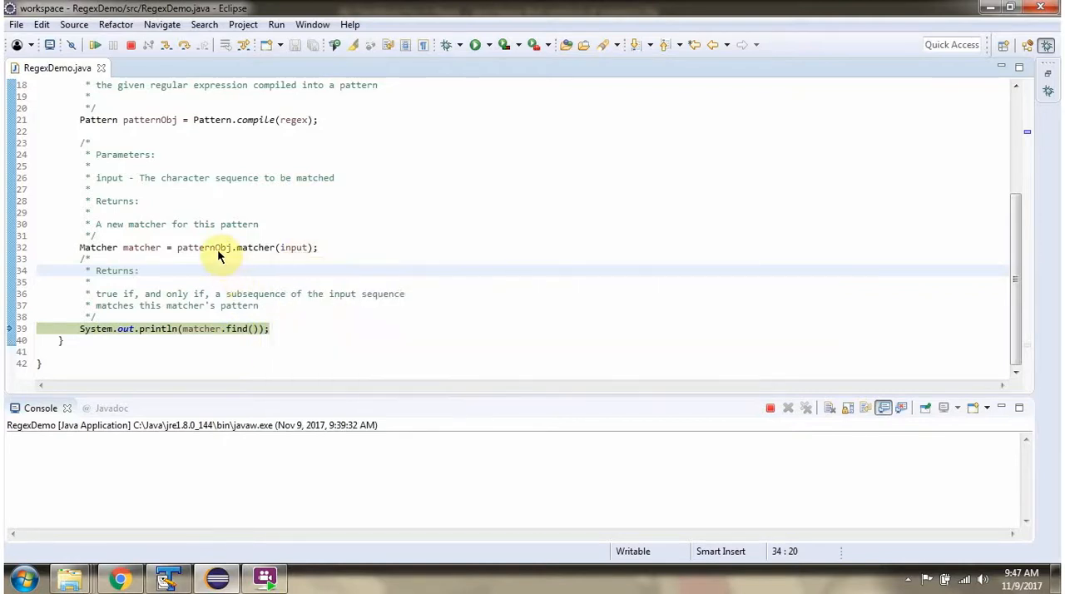
mouse_move(131, 297)
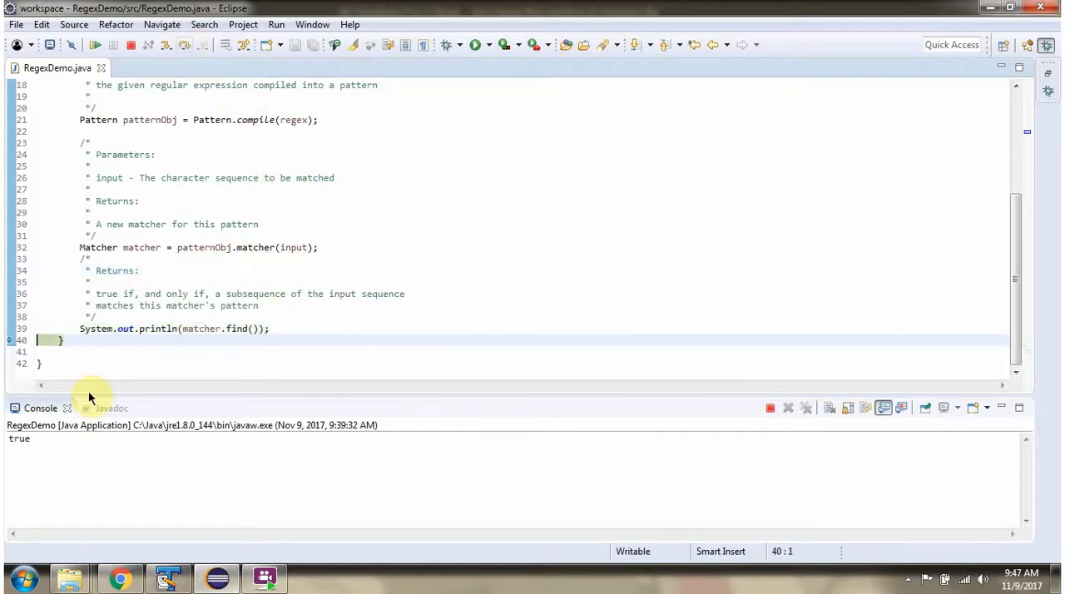
mouse_move(23, 455)
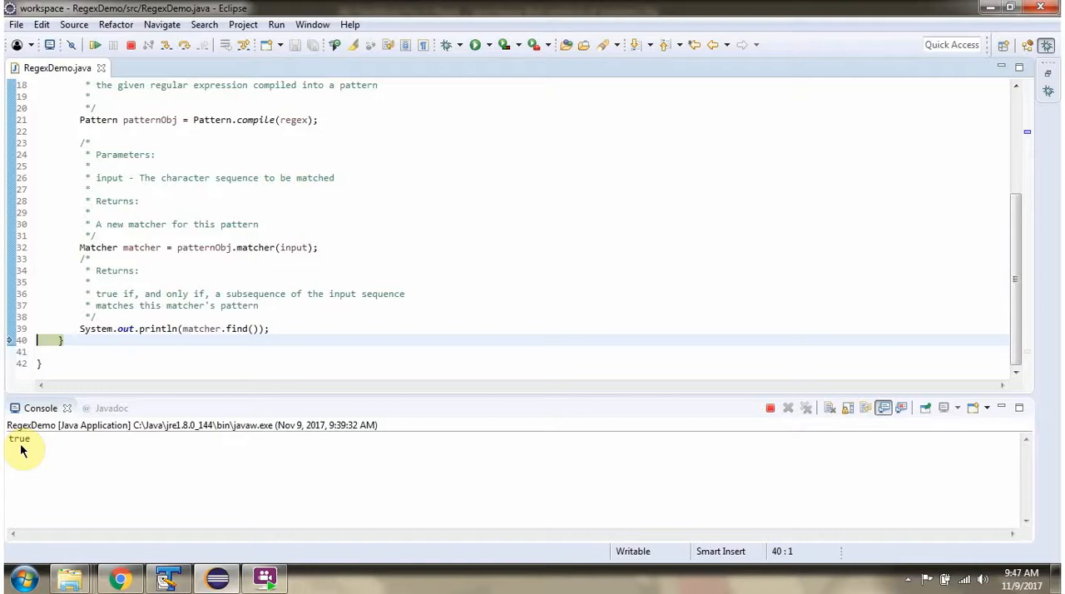
mouse_move(42, 68)
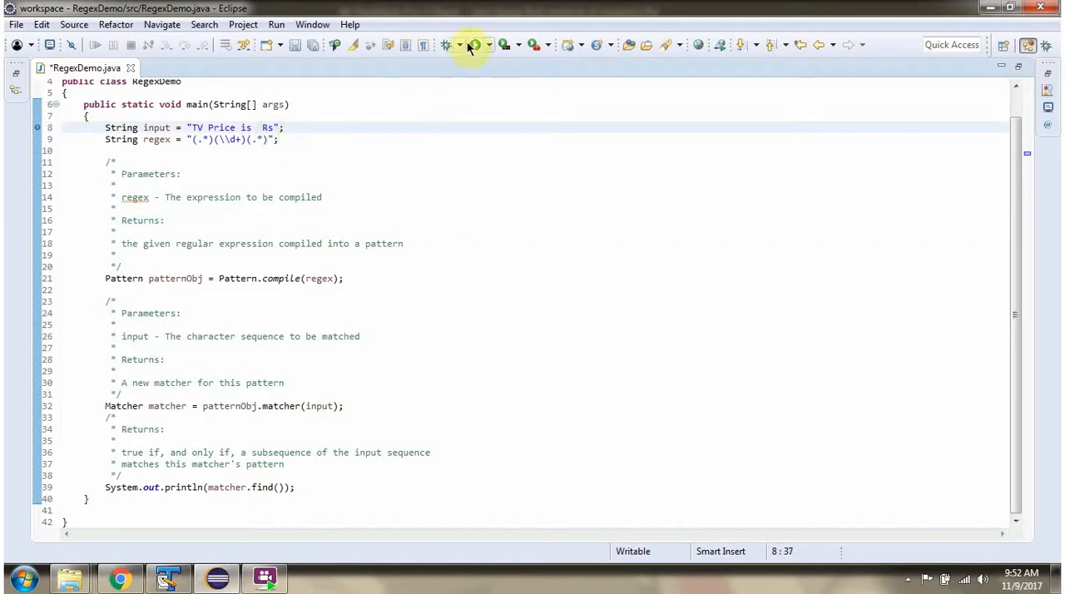
Rerun RegexDemo with the digit-free input string so the console prints false.
left_click(476, 45)
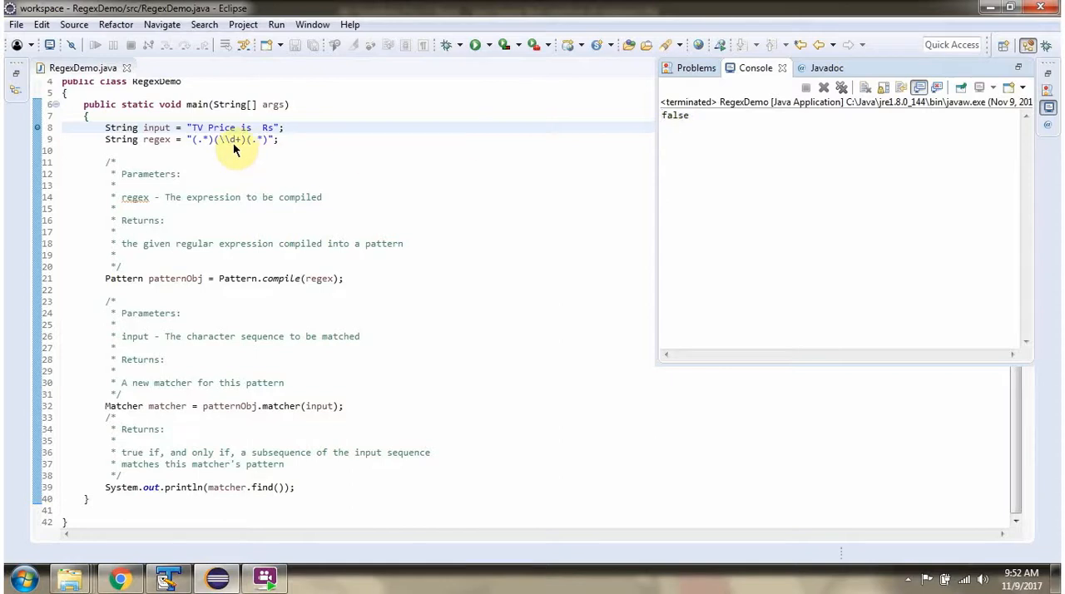
mouse_move(241, 150)
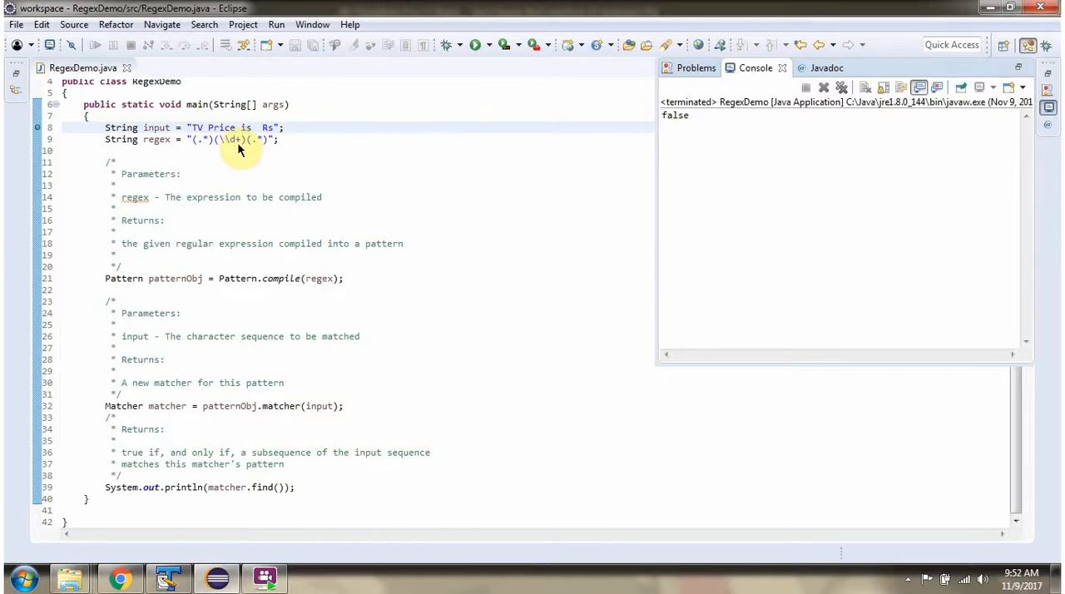